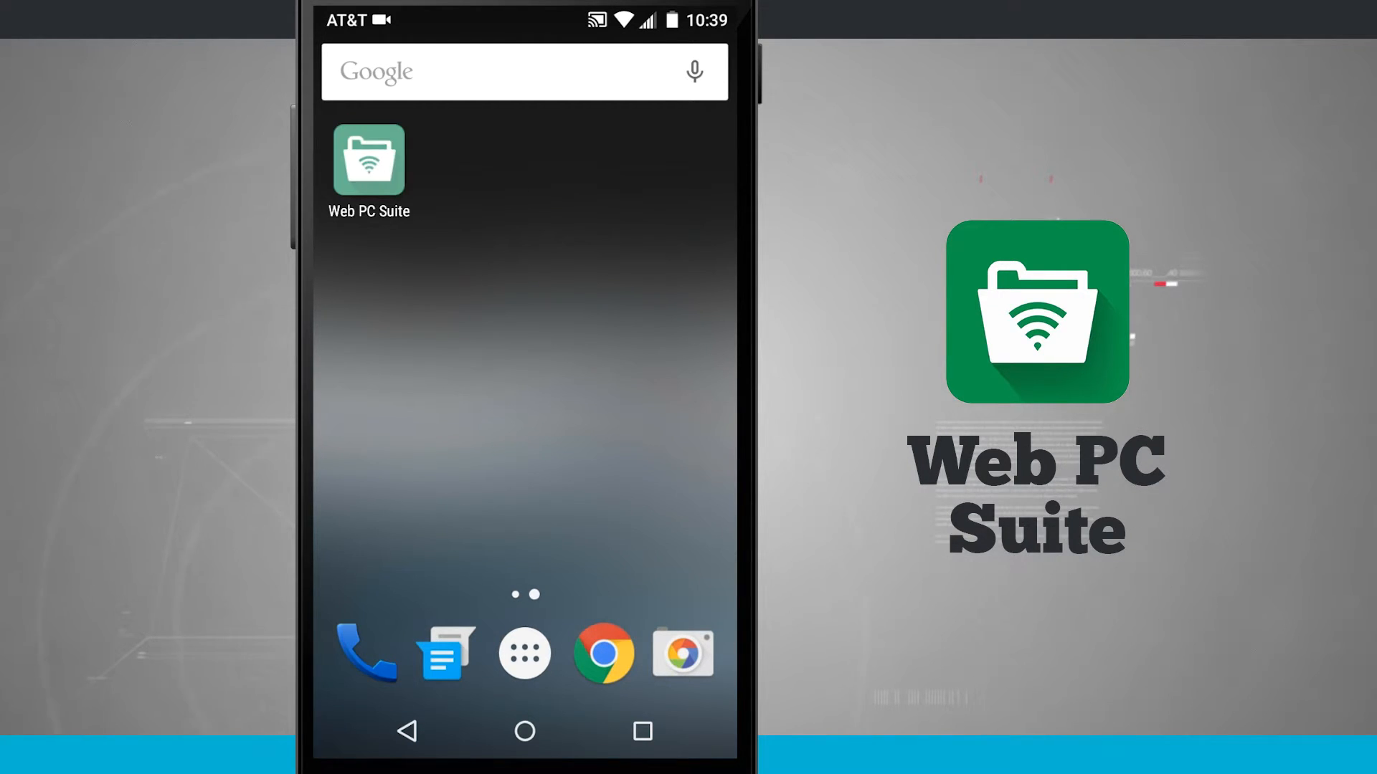
# - Launch Web PC Suite from the home screen to reach its connection screen with the web address
pyautogui.click(368, 159)
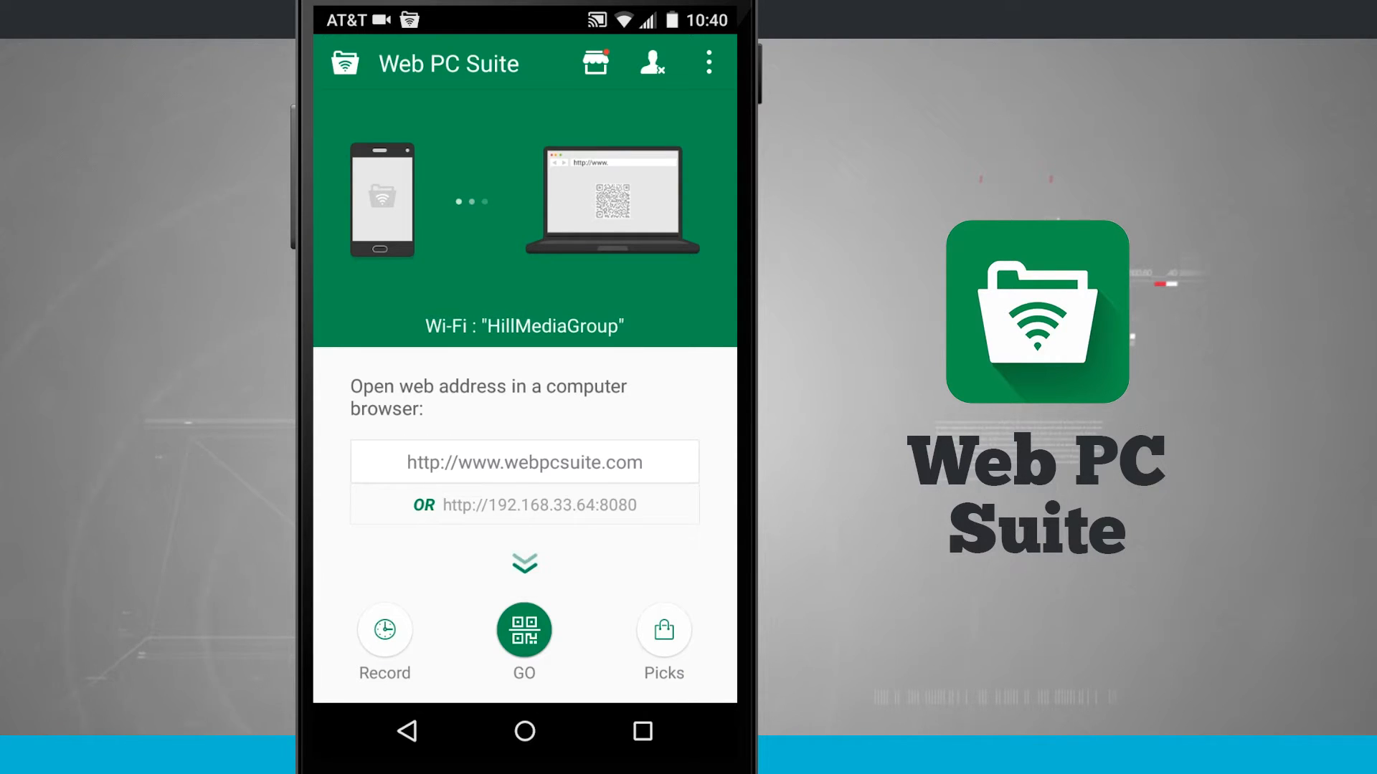
pyautogui.click(523, 562)
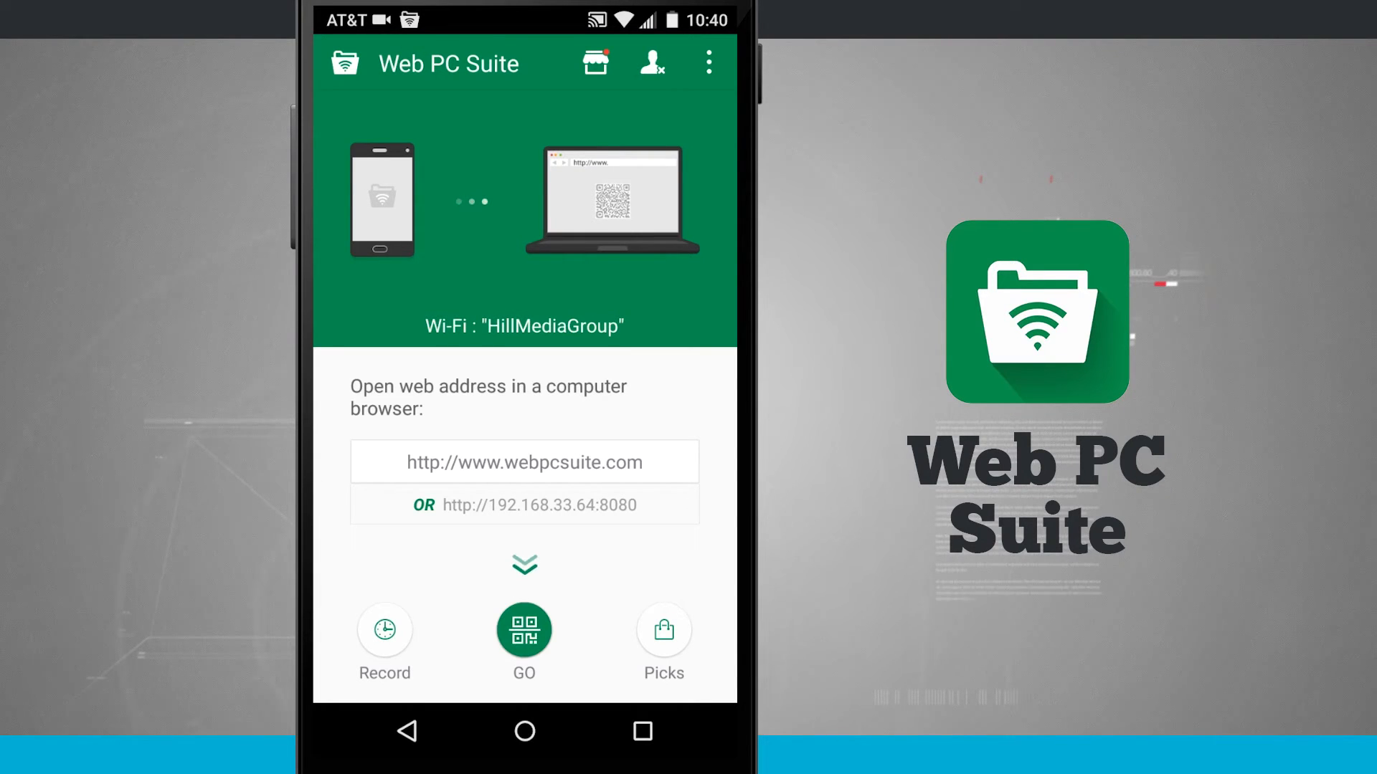
# - Connect to the computer via GO and QR scan, then request to disconnect
pyautogui.click(523, 631)
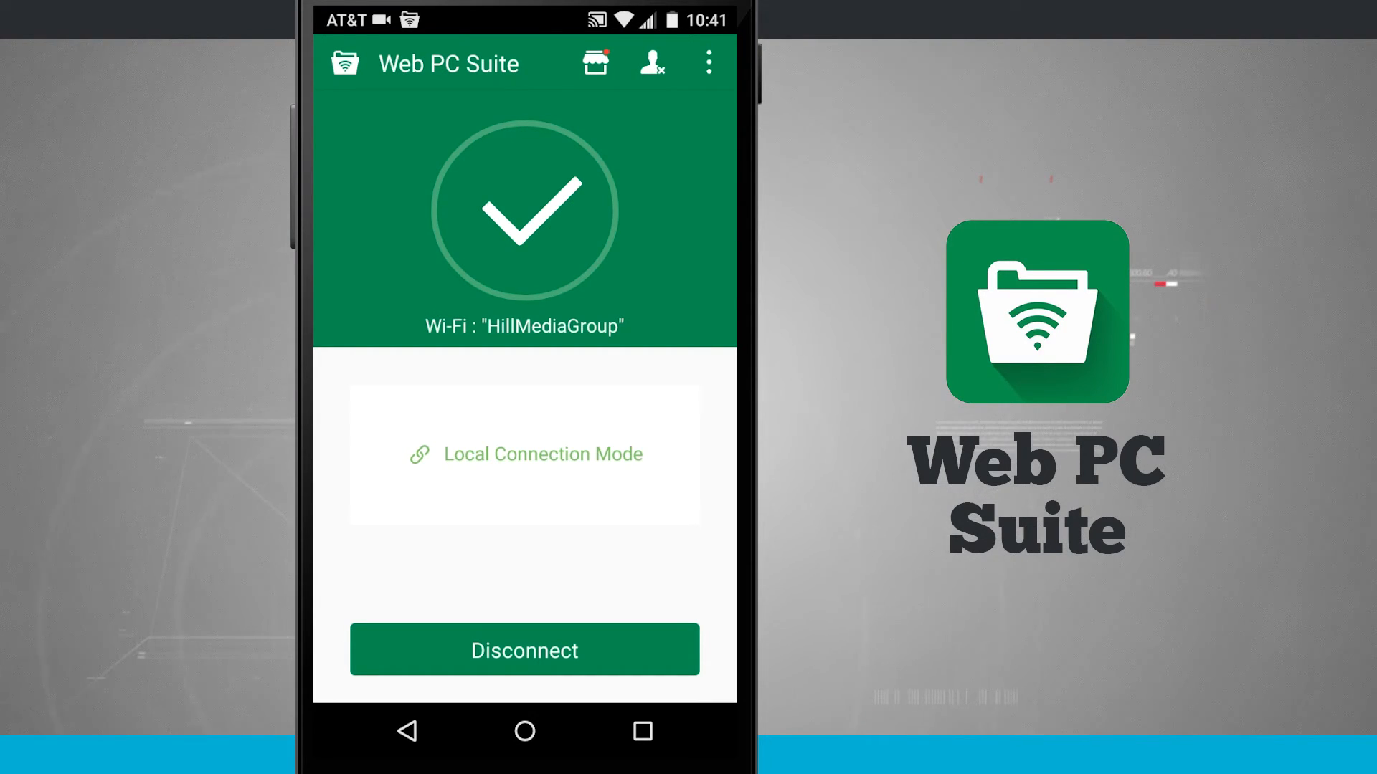
pyautogui.click(525, 649)
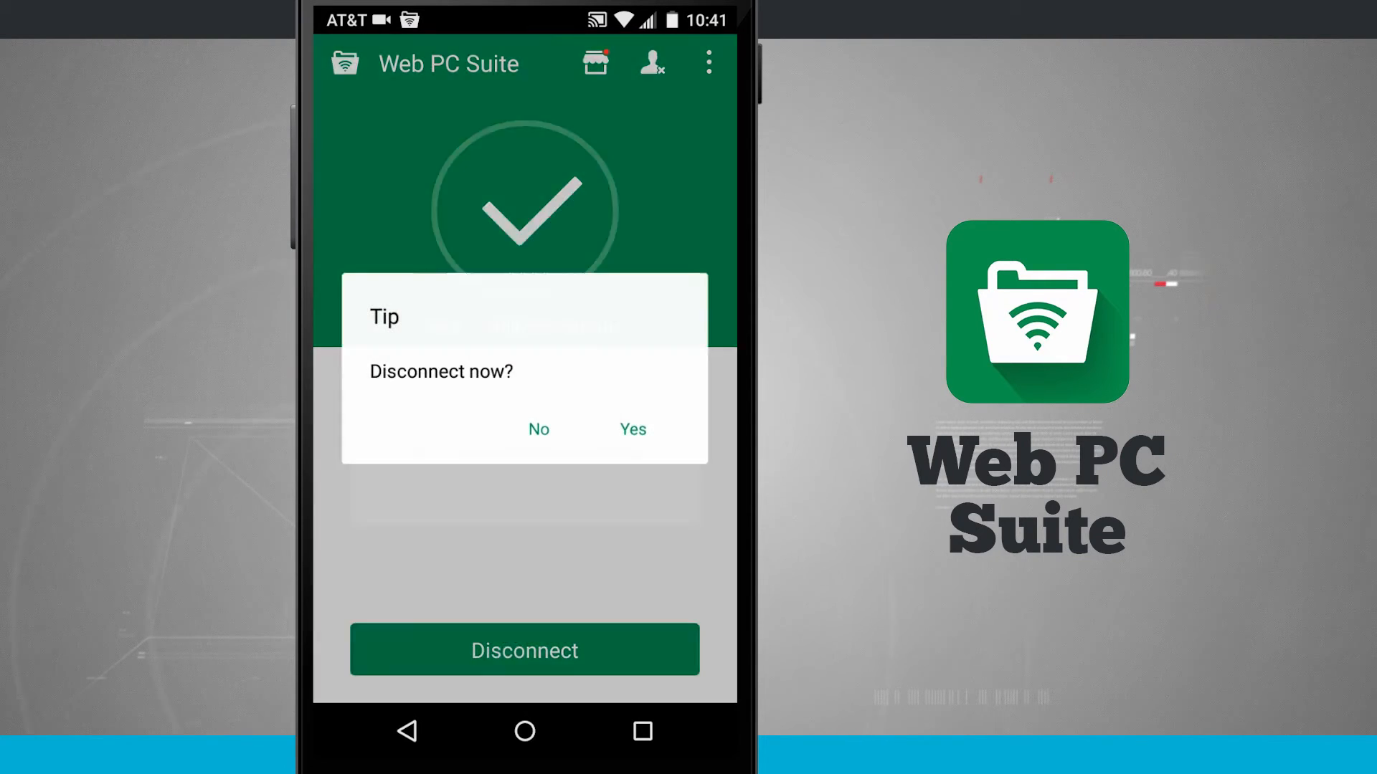
# - Confirm Yes in the 'Disconnect now?' prompt to return to the web-address screen
pyautogui.click(538, 429)
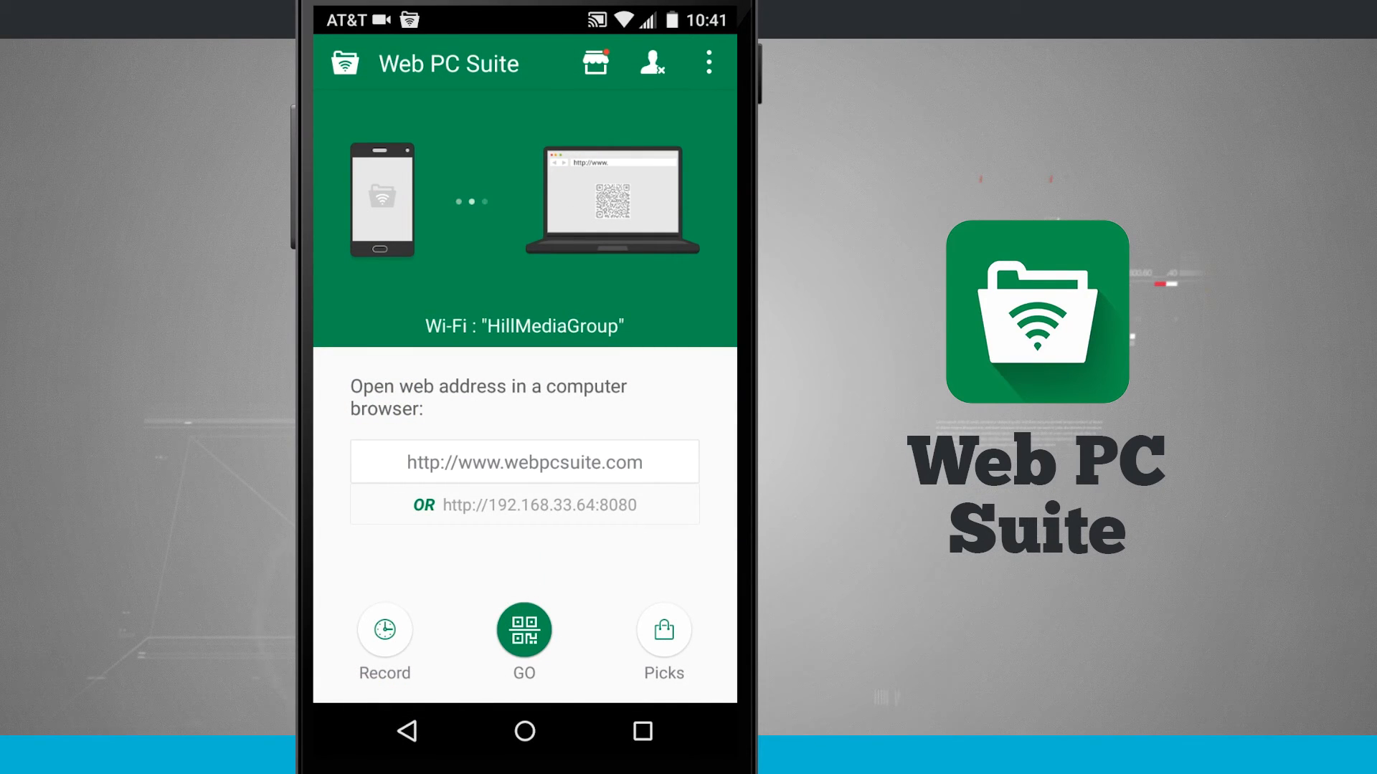
# - Reach the Settings page with hidden folders, wake lock, port and HTTPS options via the overflow menu
pyautogui.click(707, 61)
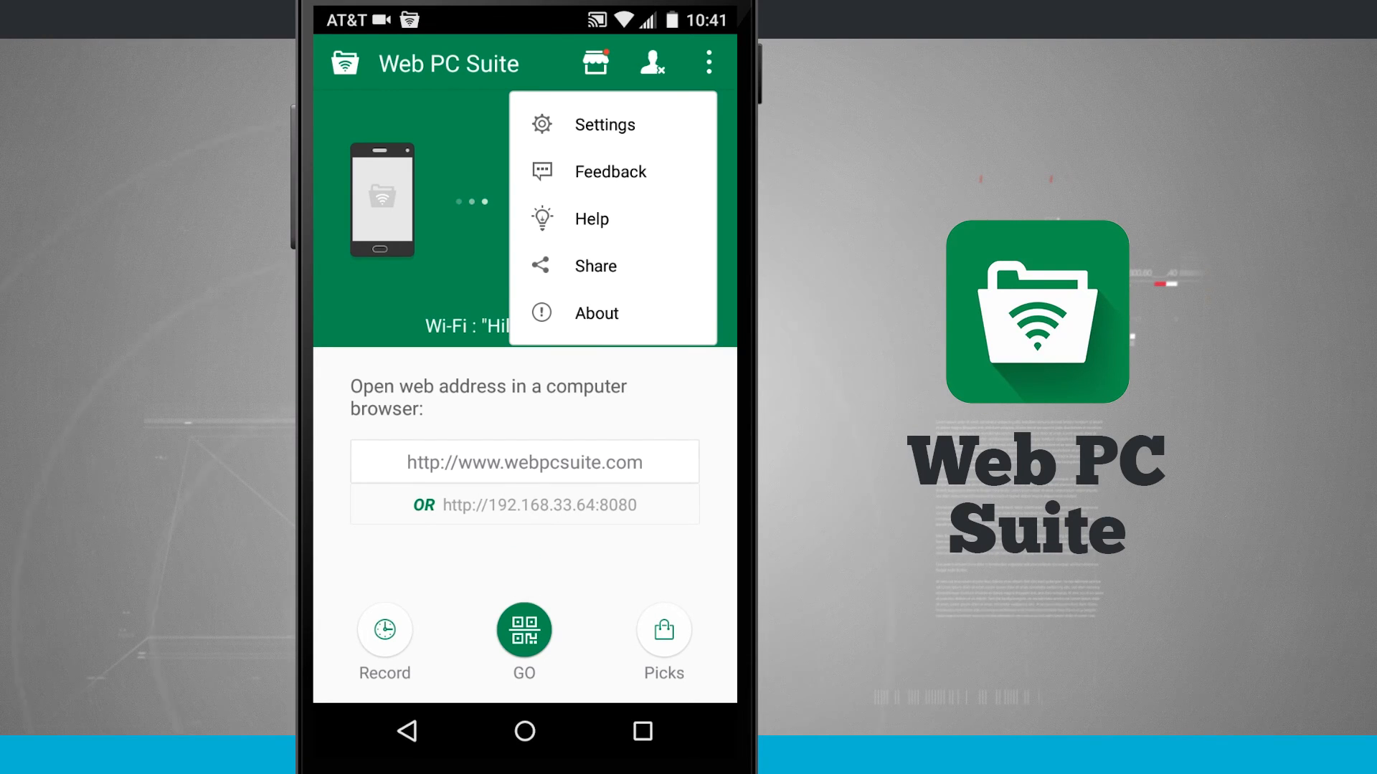
pyautogui.click(604, 123)
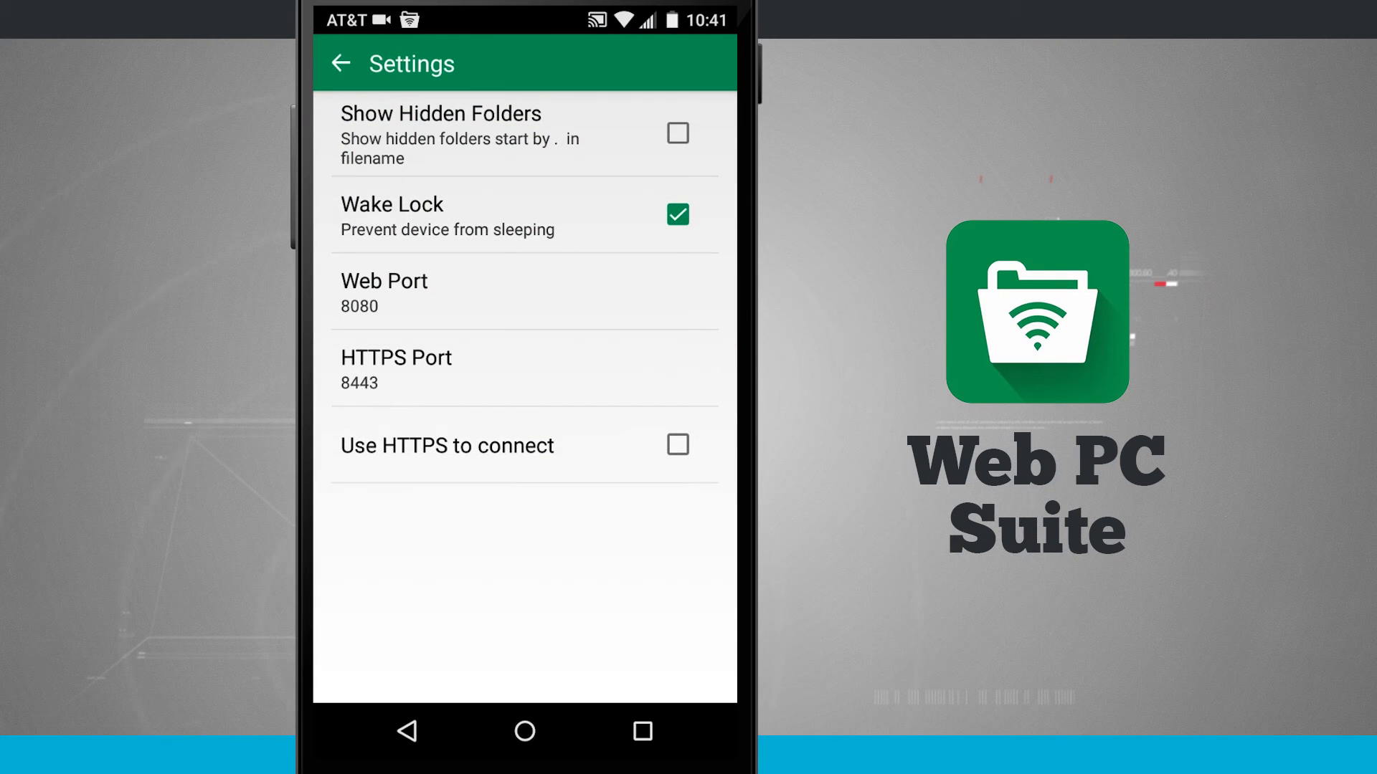